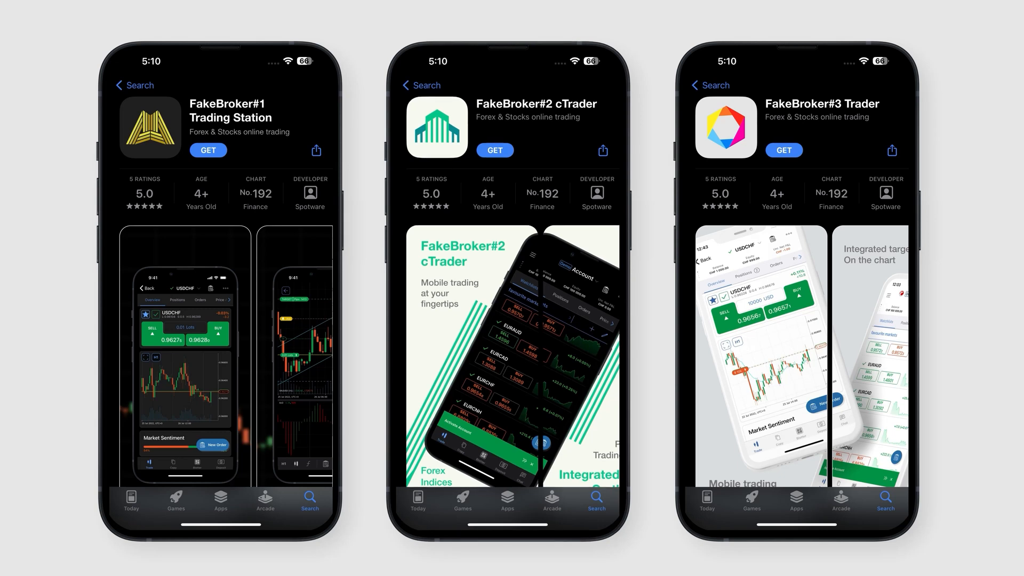
scroll(down, 3)
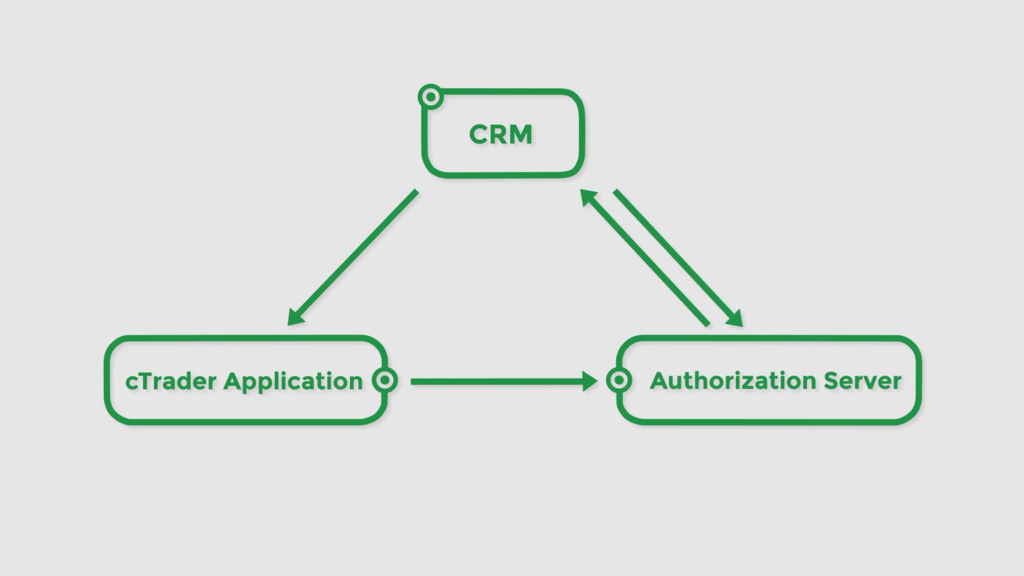
click(771, 381)
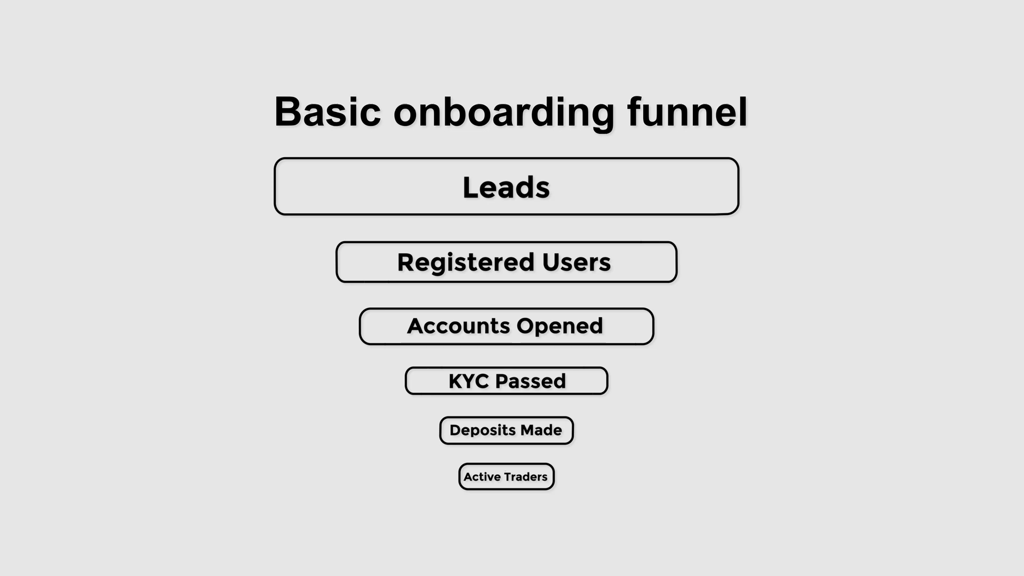
click(505, 186)
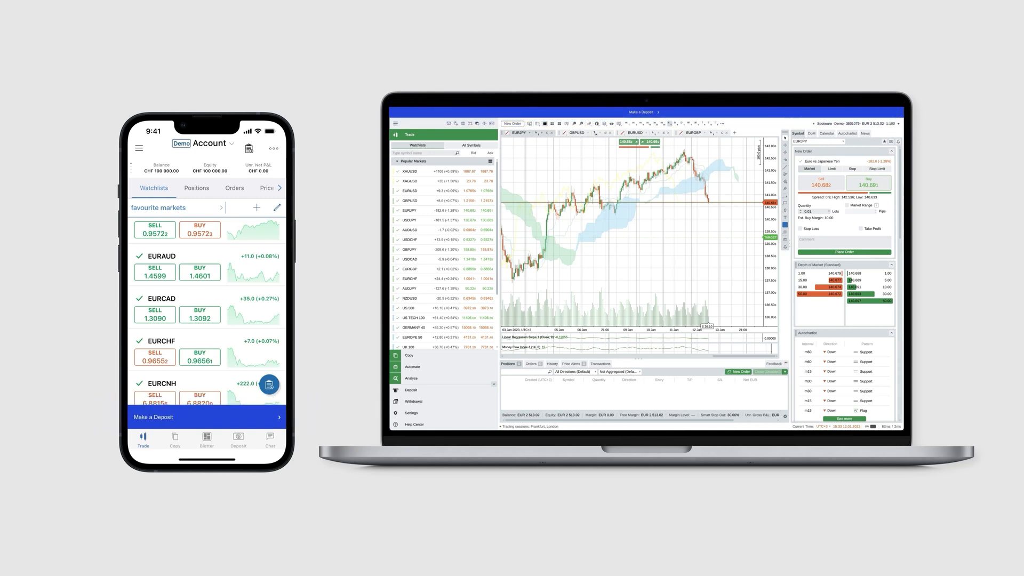
click(205, 417)
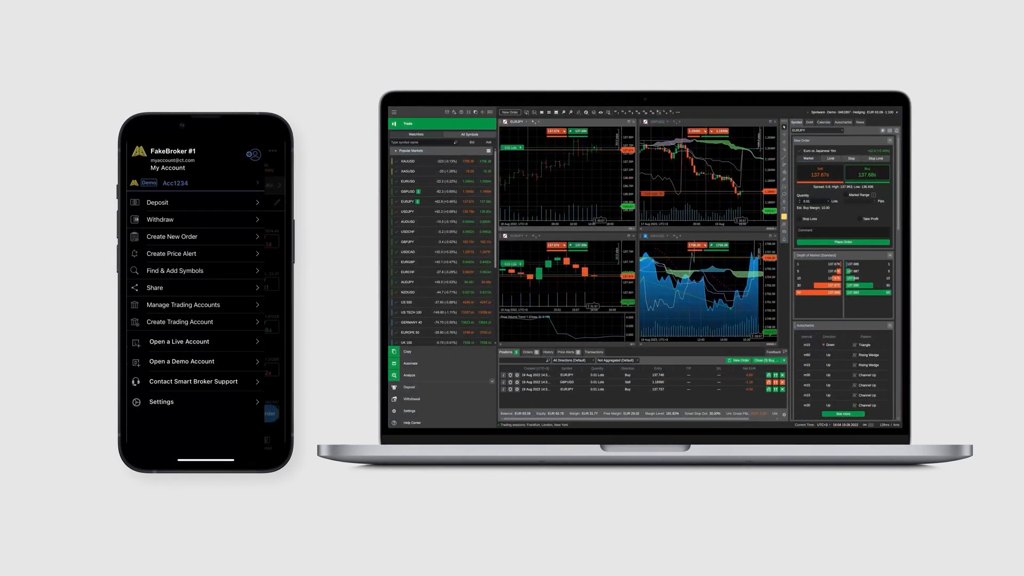
click(157, 202)
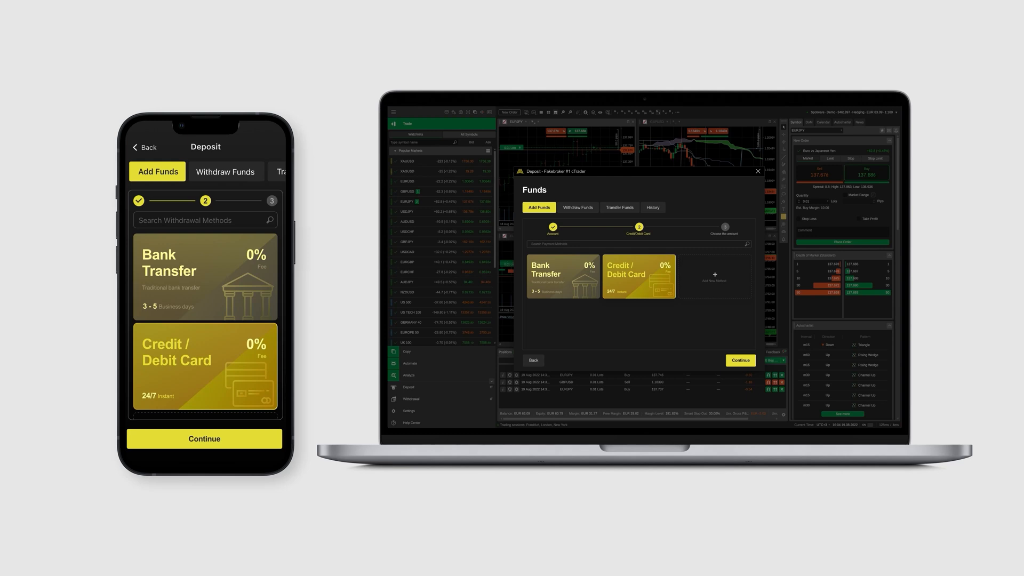
click(225, 172)
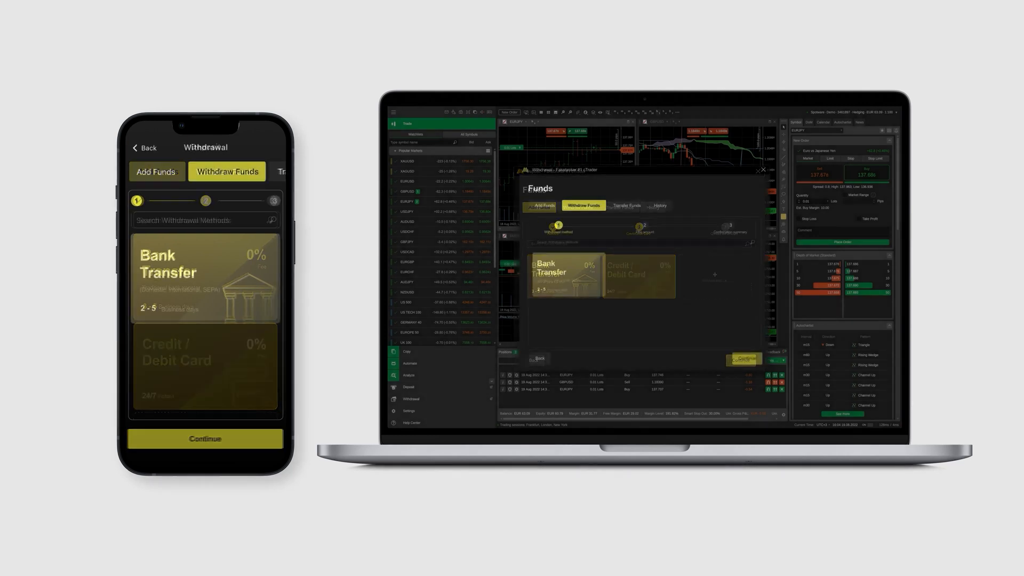